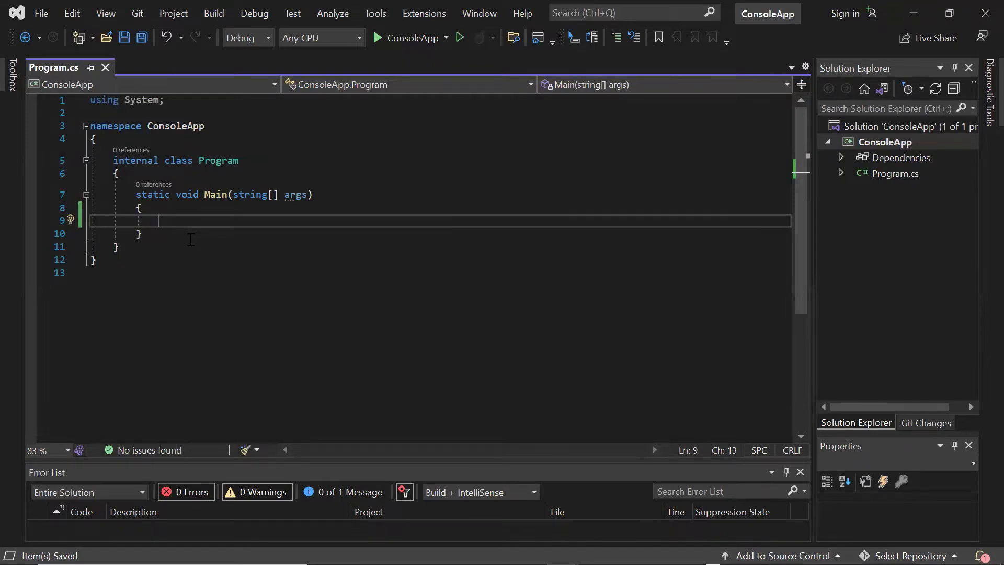
mouse_move(168, 248)
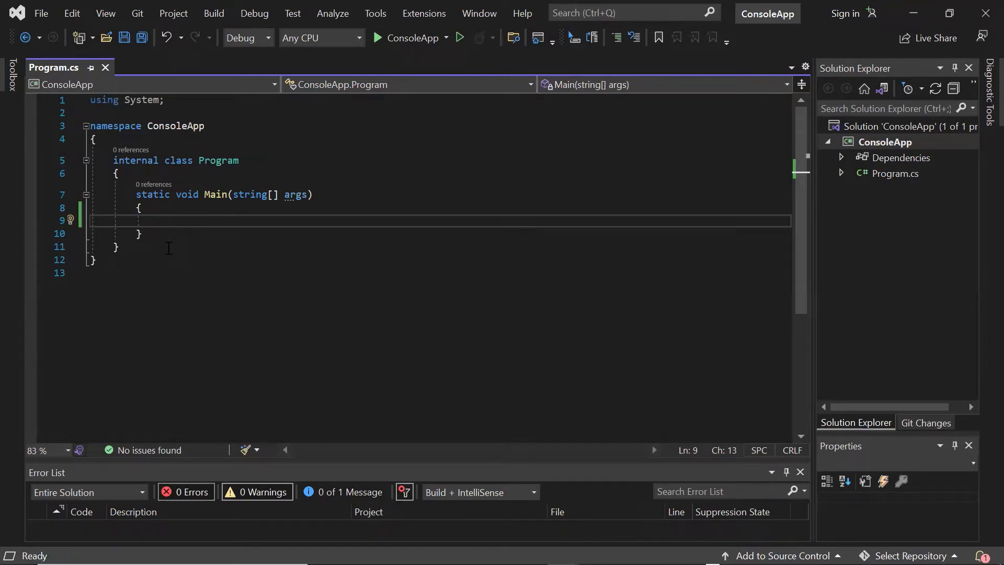
Try declaring a plain int i assigned 0 and then null to show it cannot hold null
type("int i")
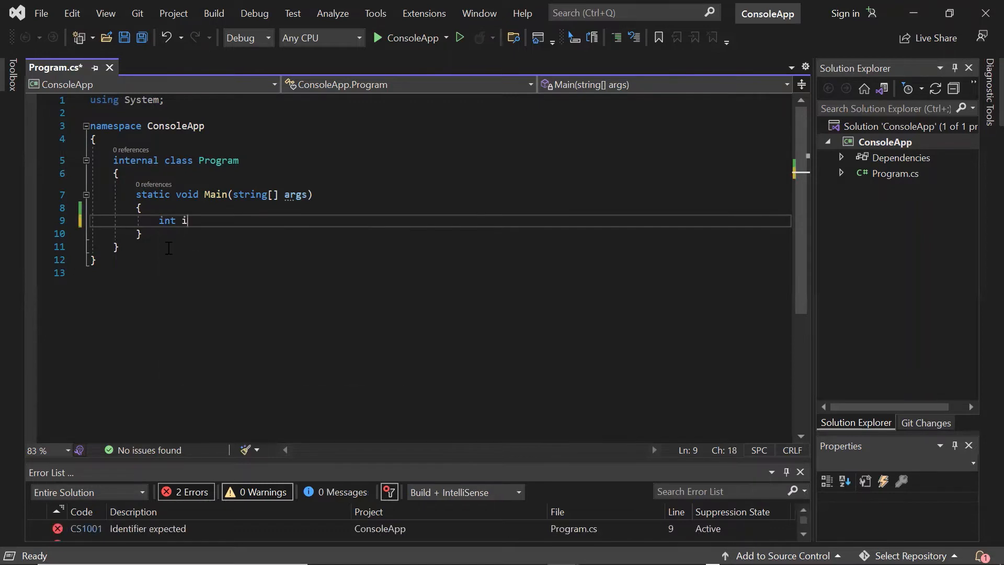
type("= 0;")
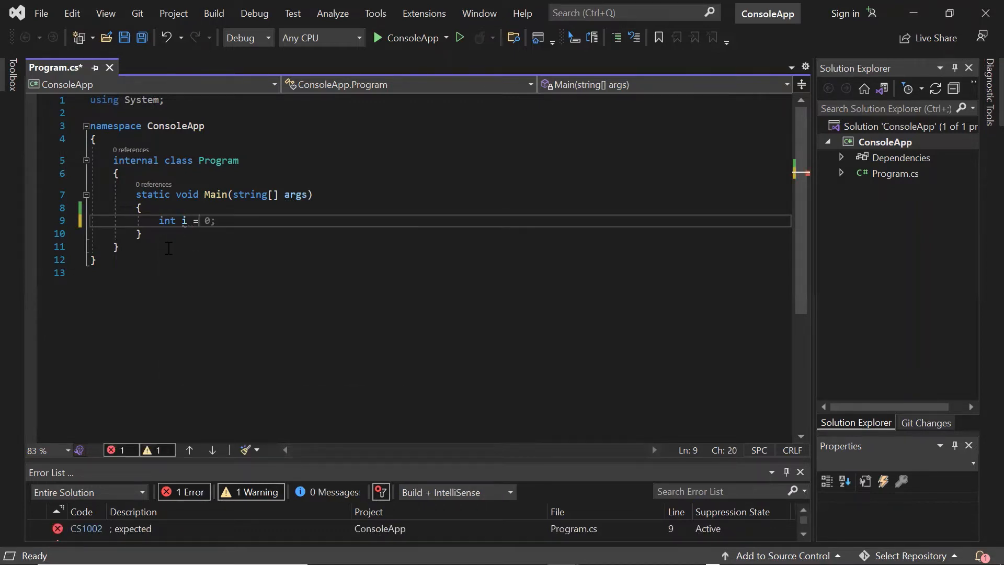
type("null")
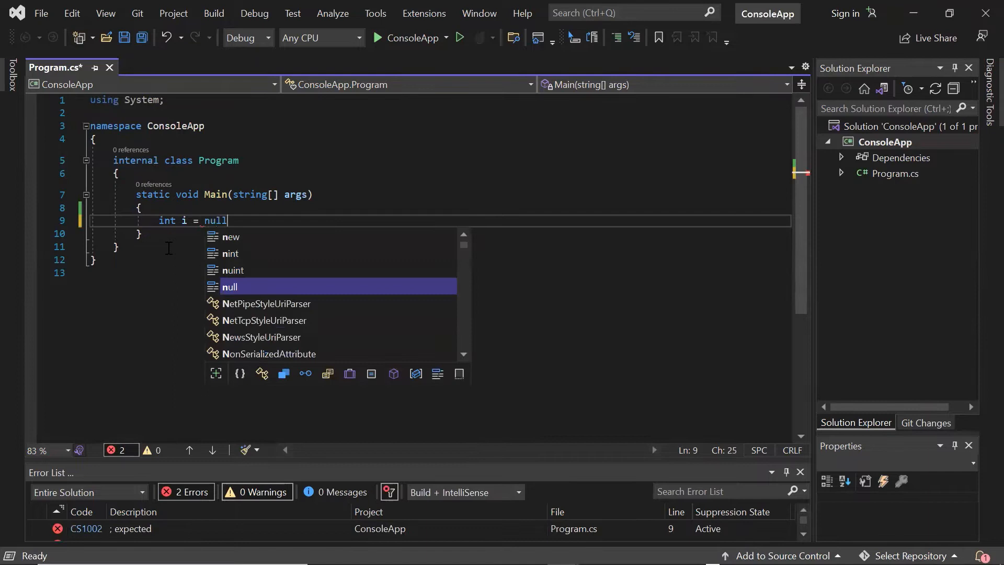
type(";")
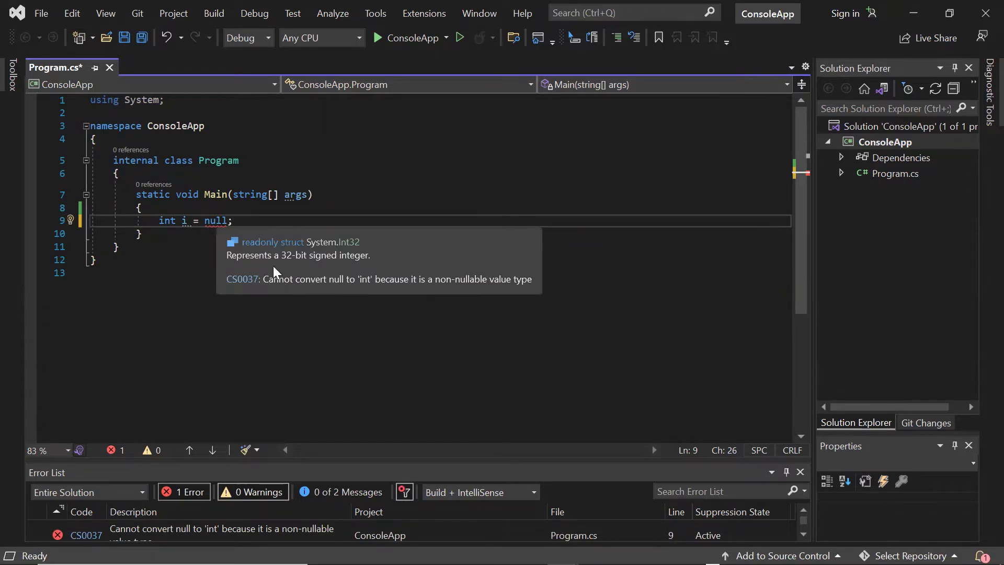
mouse_move(344, 288)
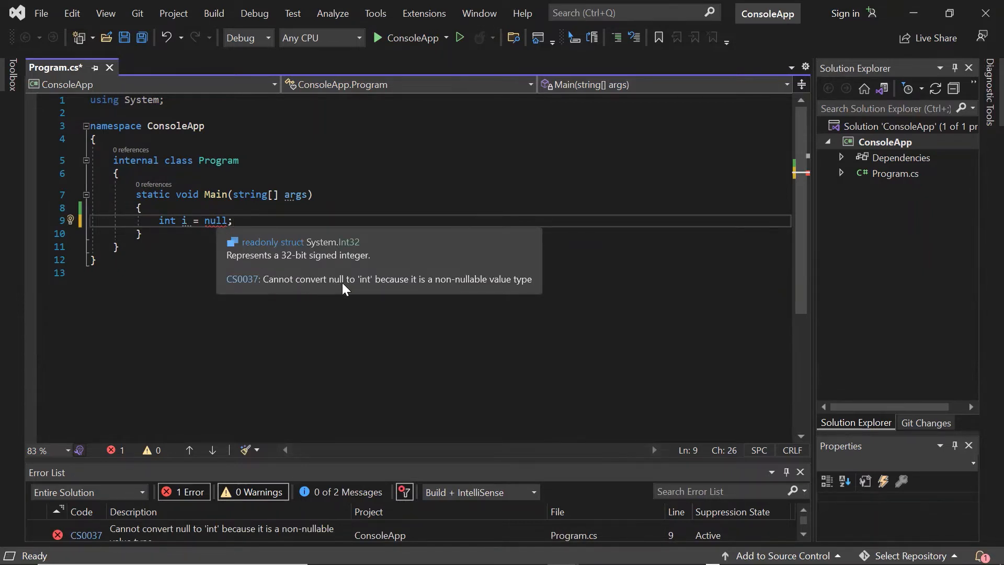
mouse_move(422, 289)
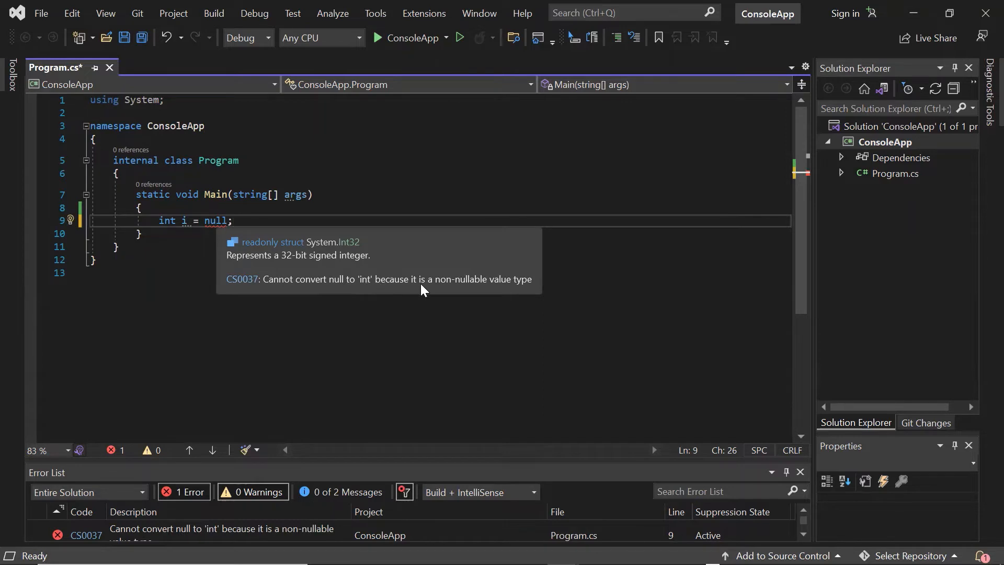
mouse_move(534, 289)
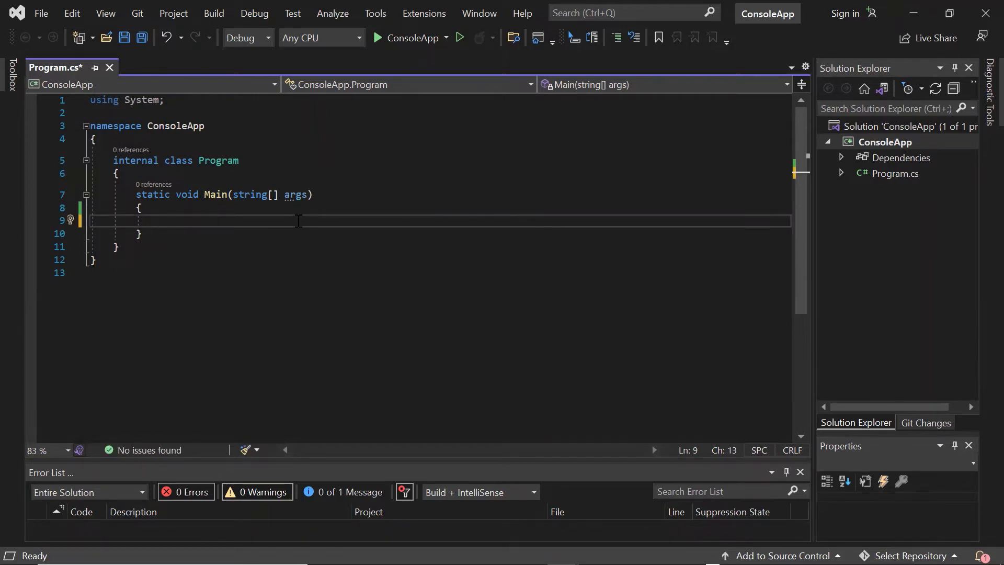
Declare Nullable<int> nullable = null; in Main, review its name and type, and start a new line
type("Nullable")
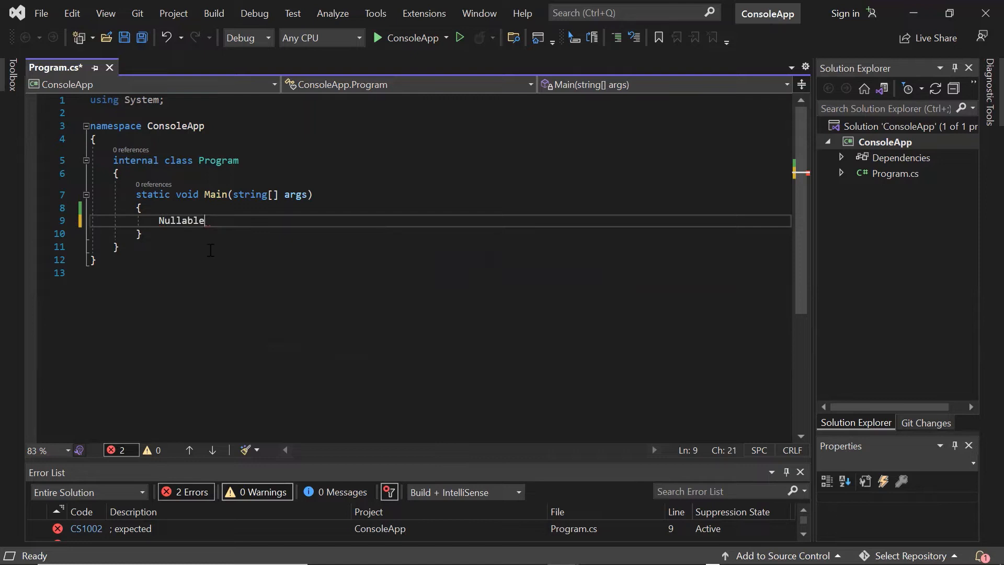
type("<")
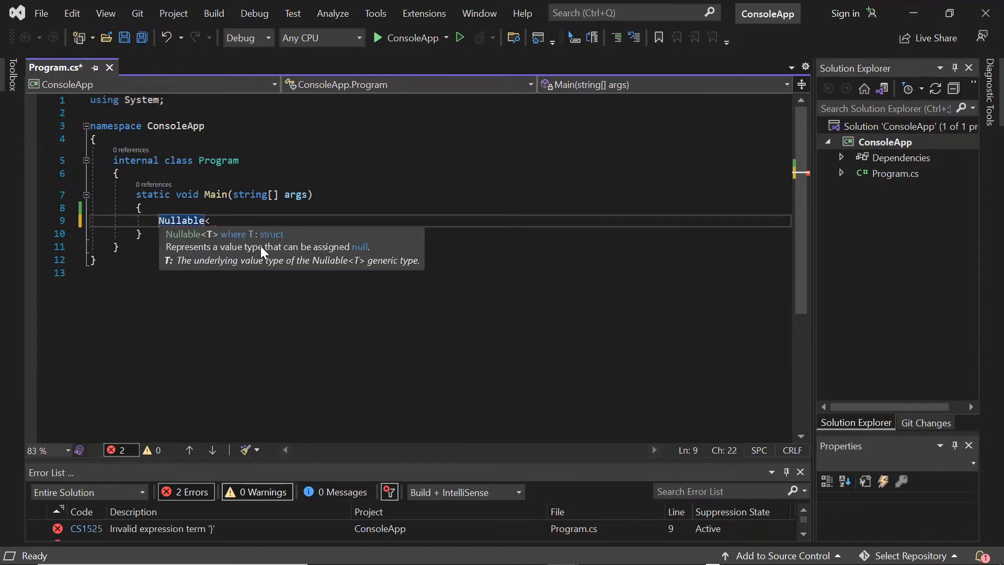
type("int> nullable = null;")
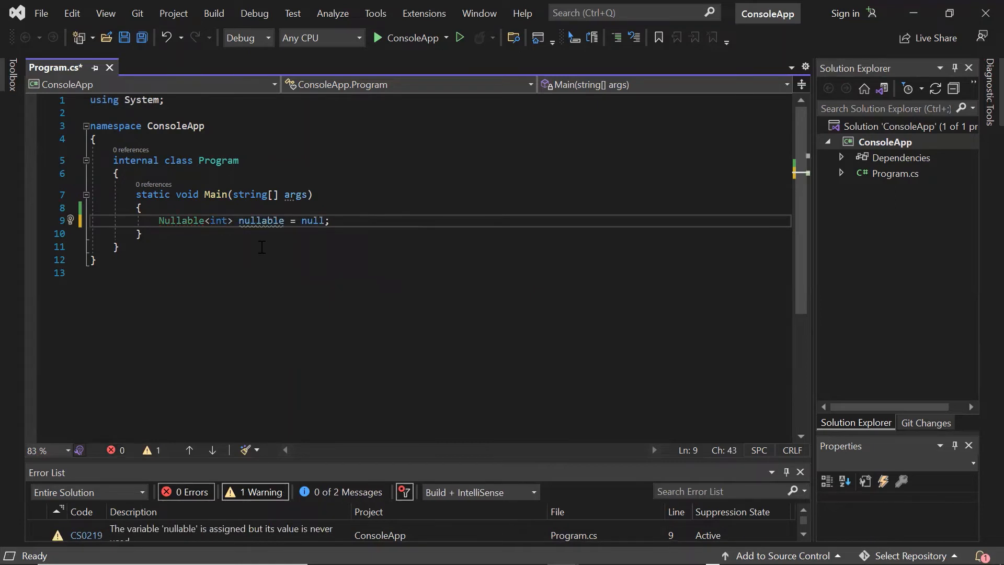
double_click(313, 220)
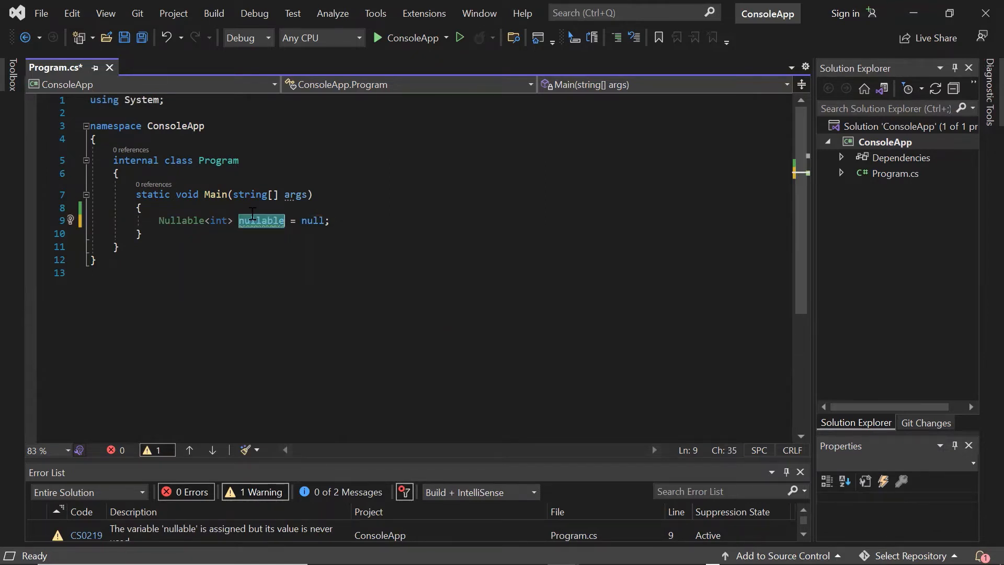
double_click(217, 221)
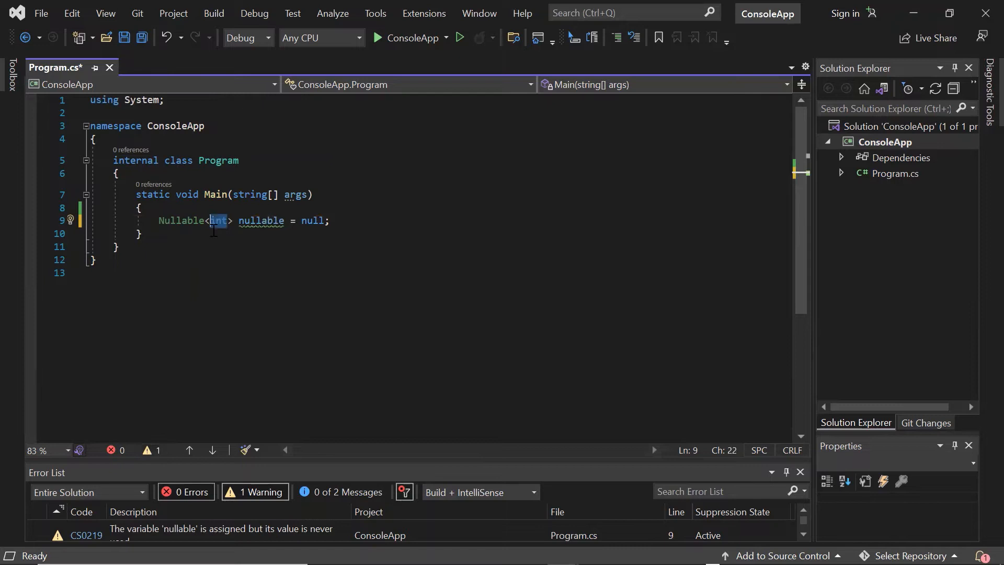
mouse_move(218, 220)
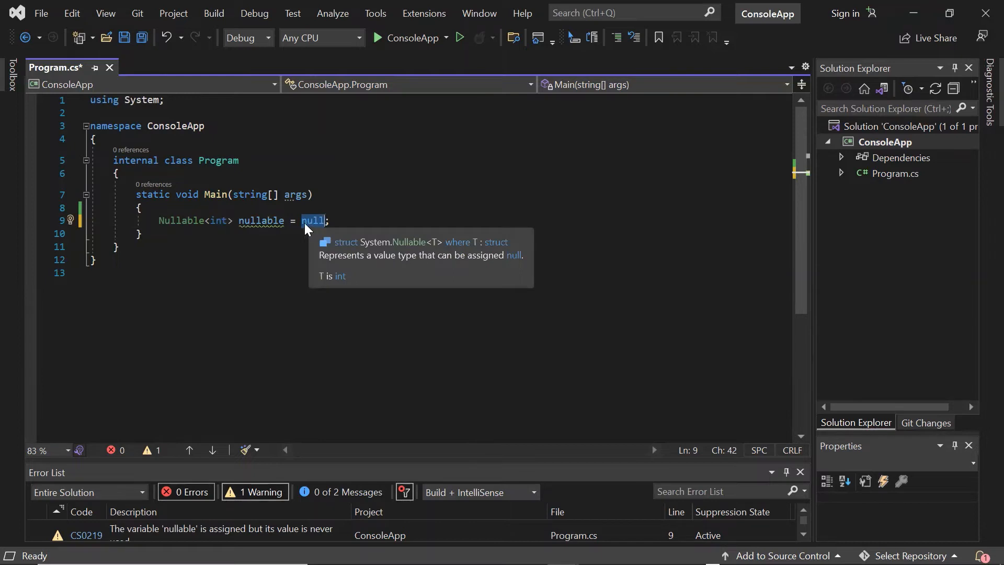
mouse_move(319, 226)
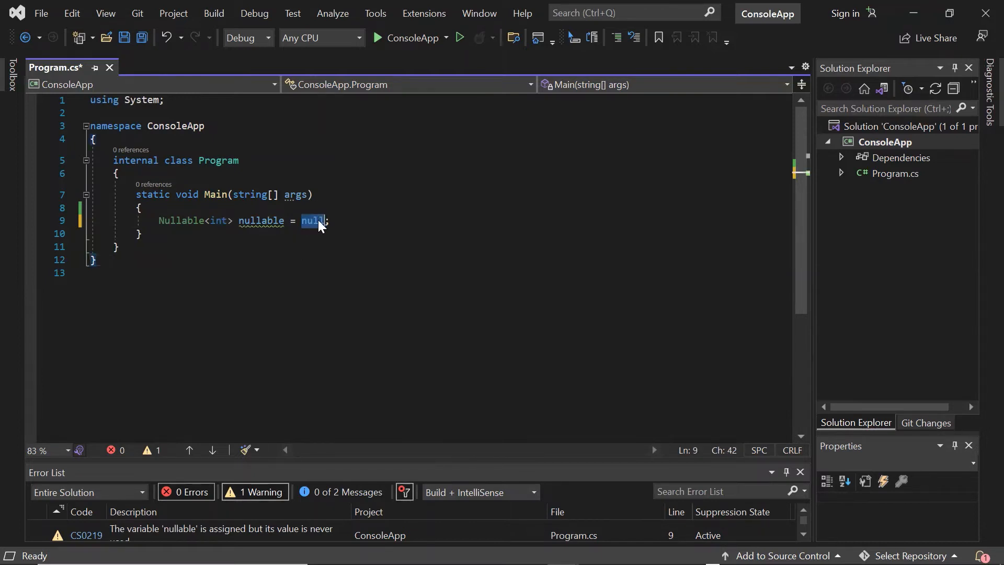
mouse_move(316, 207)
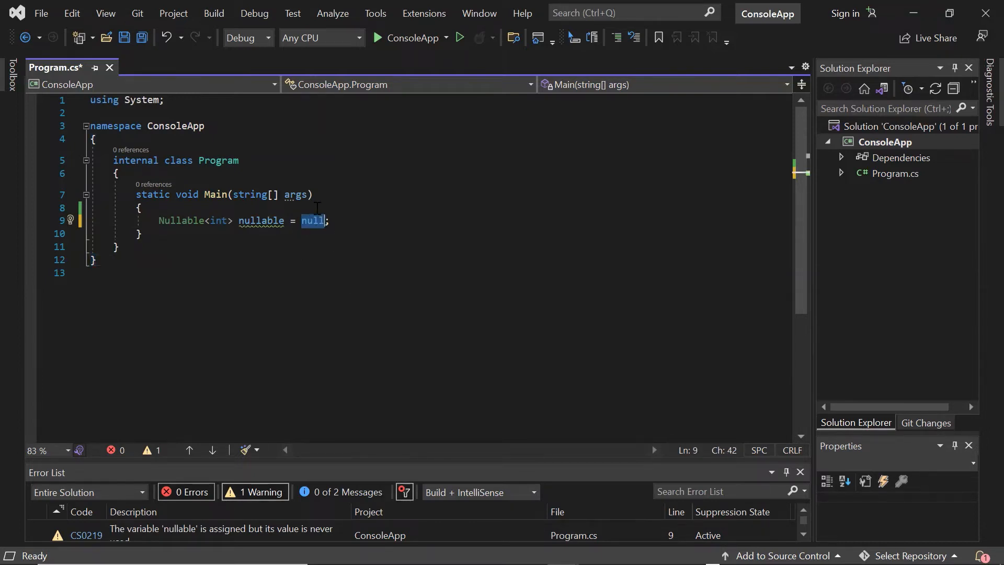
left_click(330, 221)
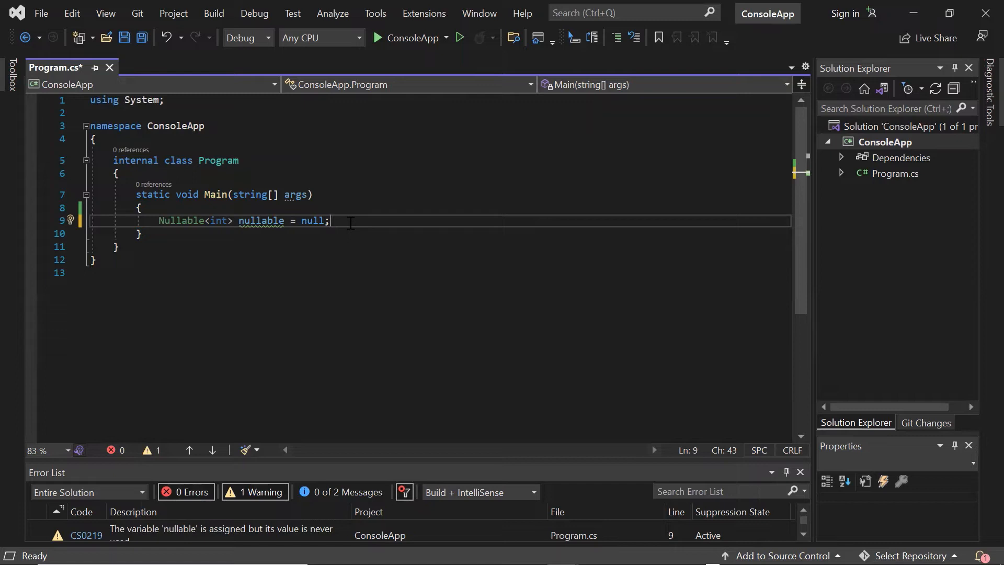
key("Return")
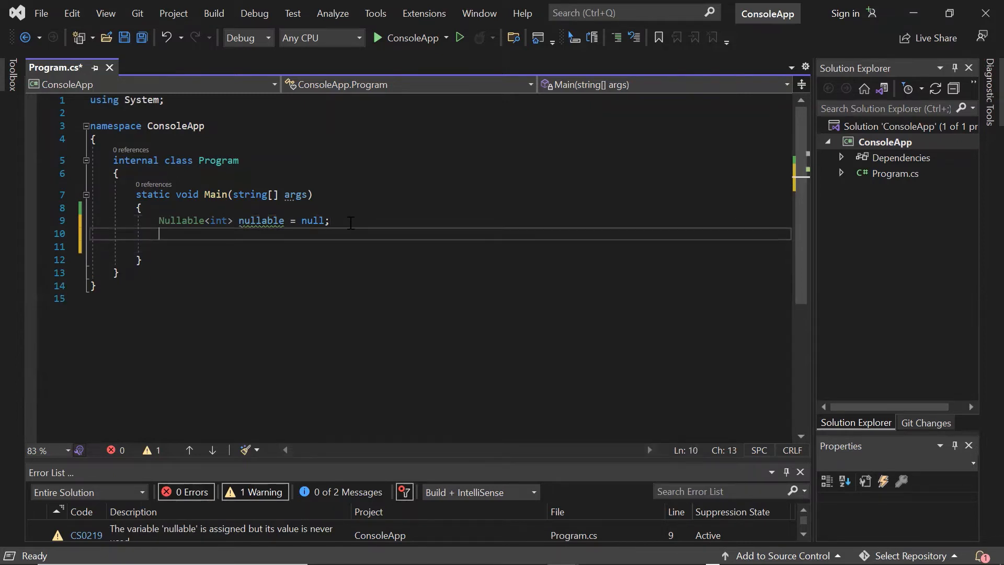
Declare int? nullableInt = null; on the line below
type("int")
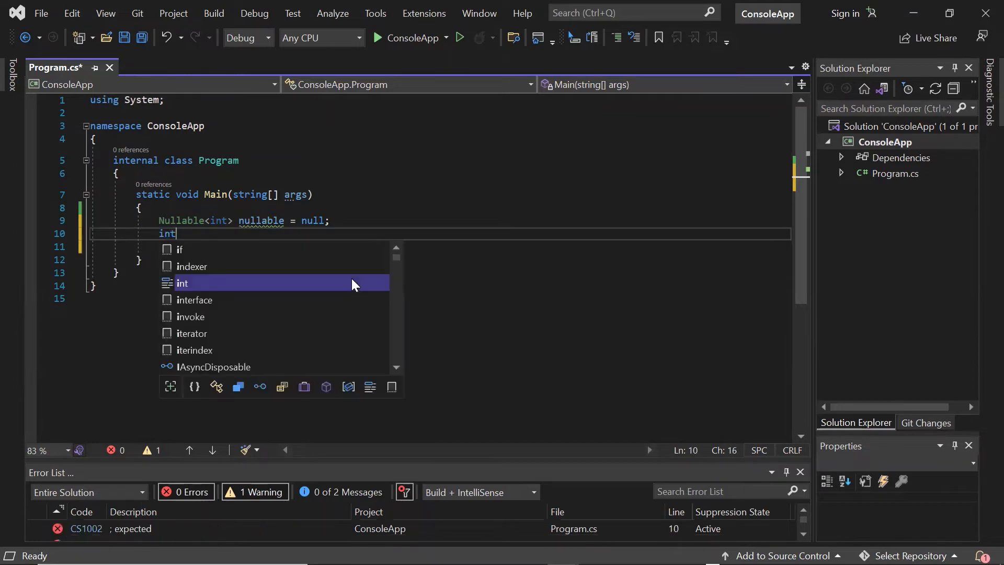
type("?")
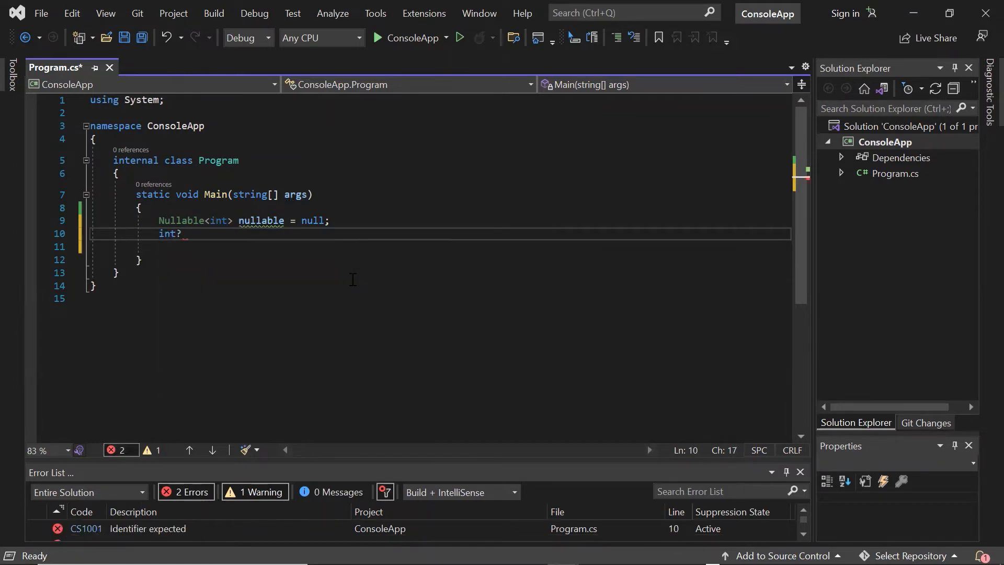
type("nullableInt = null;")
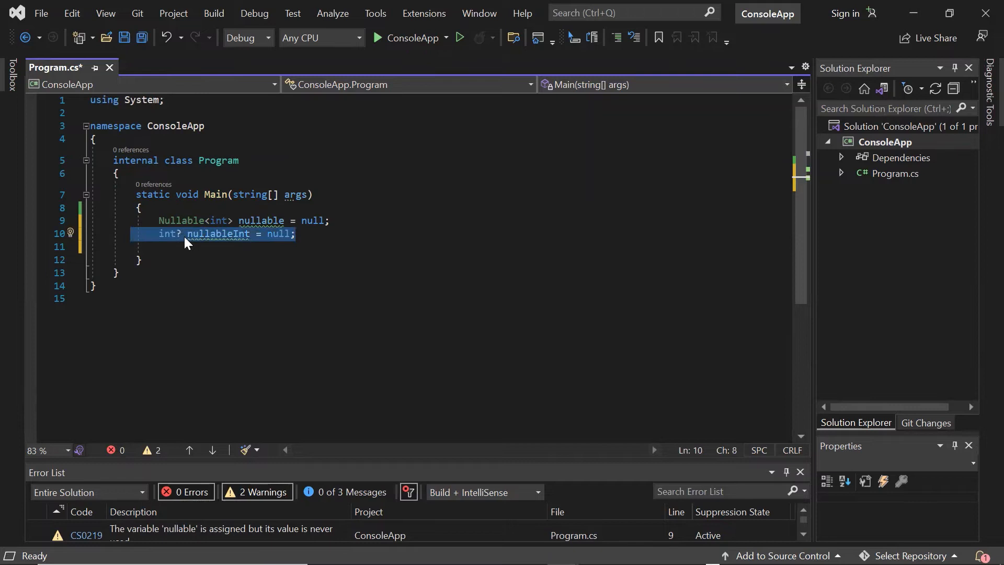
Compare Nullable<int> with the int? shorthand and its null value, then save the file
left_click(294, 233)
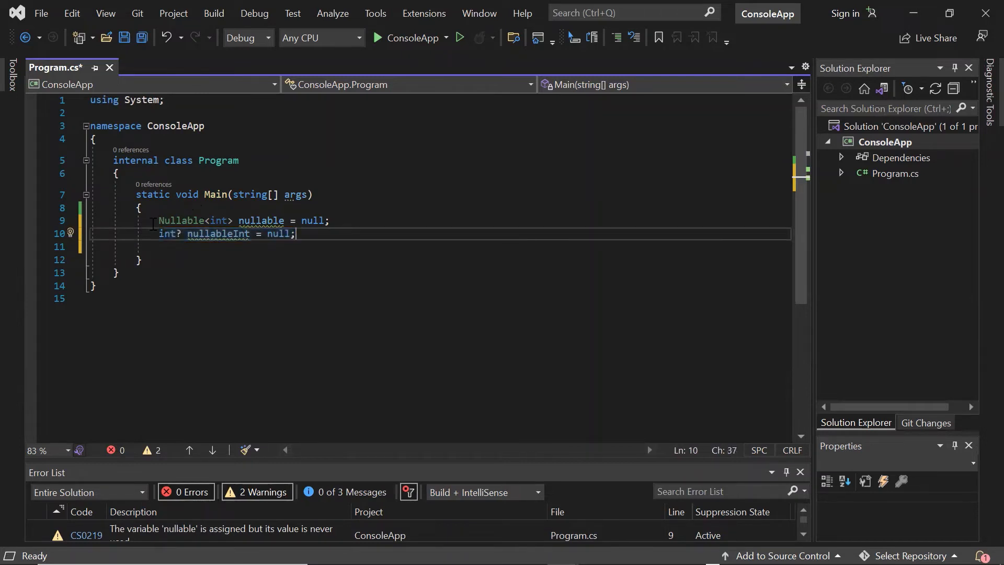
double_click(195, 220)
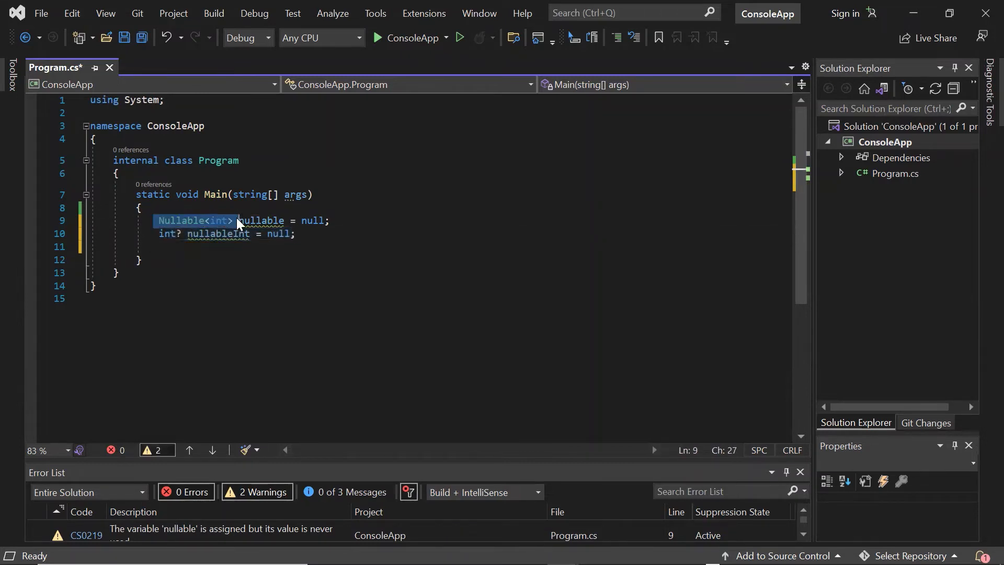
double_click(166, 234)
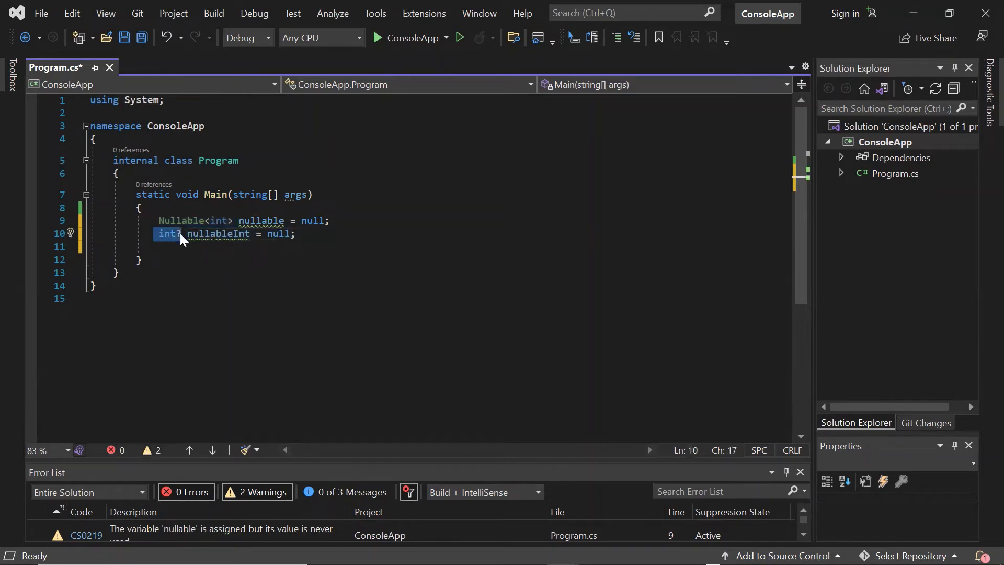
mouse_move(215, 249)
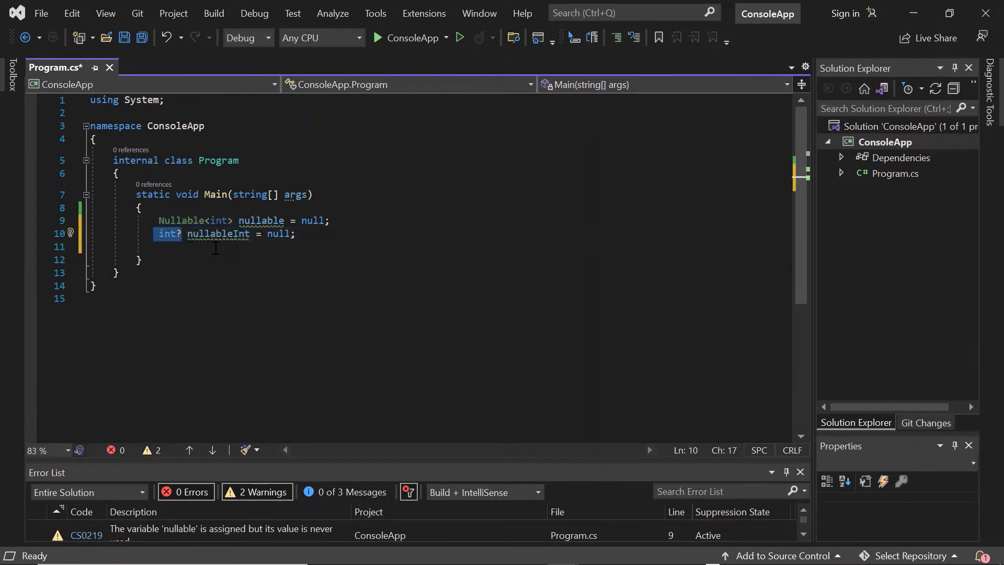
double_click(277, 233)
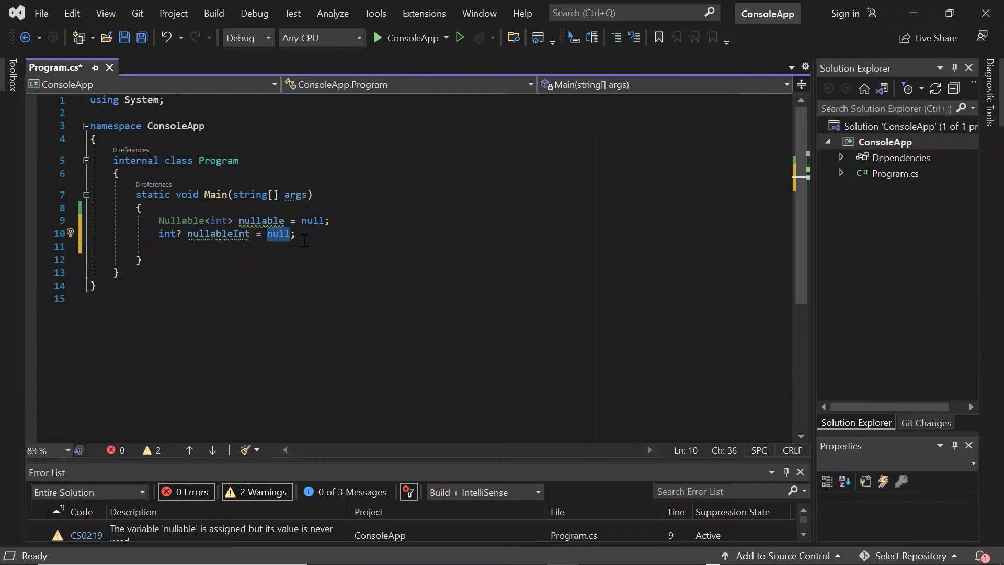
key("ctrl+s")
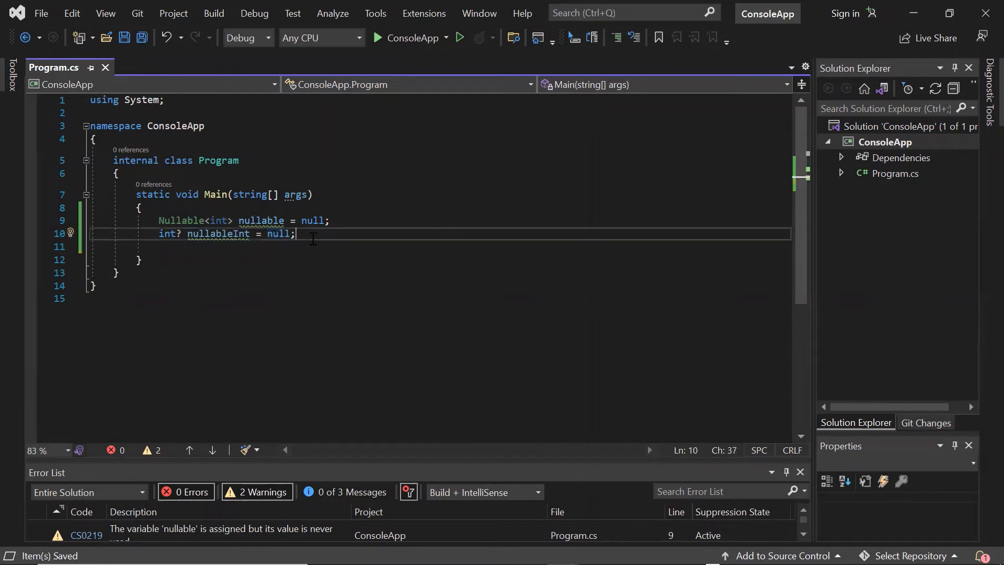
Add Console.WriteLine statements printing nullable and nullableInt and run the program
type("Nullable<string> nullableString = null;")
type("Console.WriteLine();")
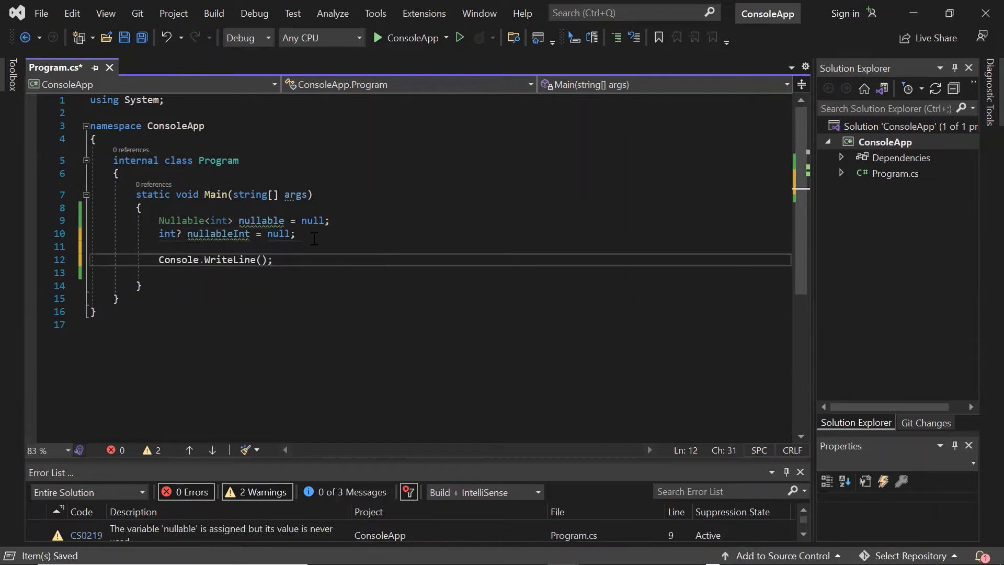
type("nullable")
left_click(441, 272)
type("Console.WriteLine();")
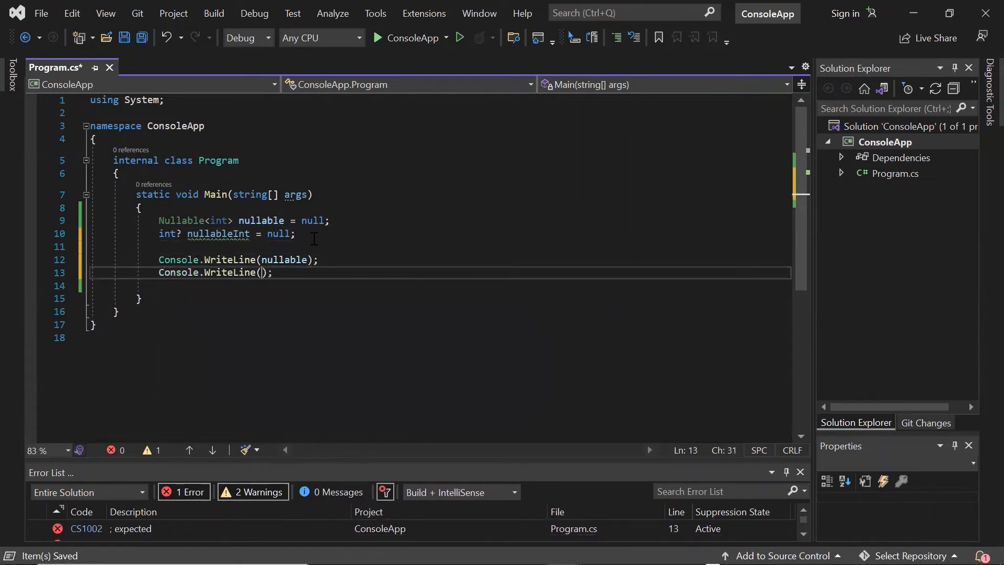
type("nullableInt")
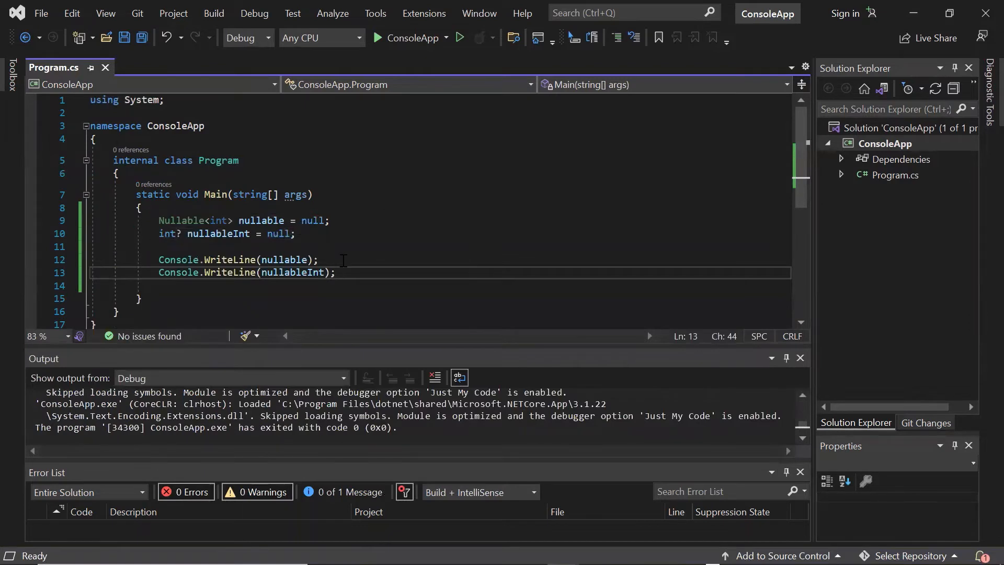
Assign 24 to nullable and 56 to nullableInt, then build and run again
double_click(313, 220)
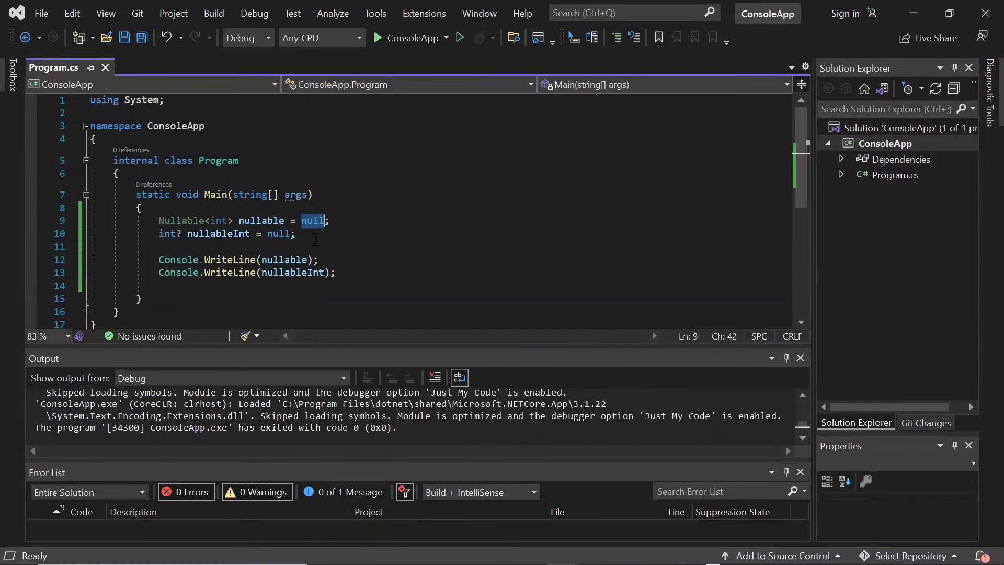
type("24")
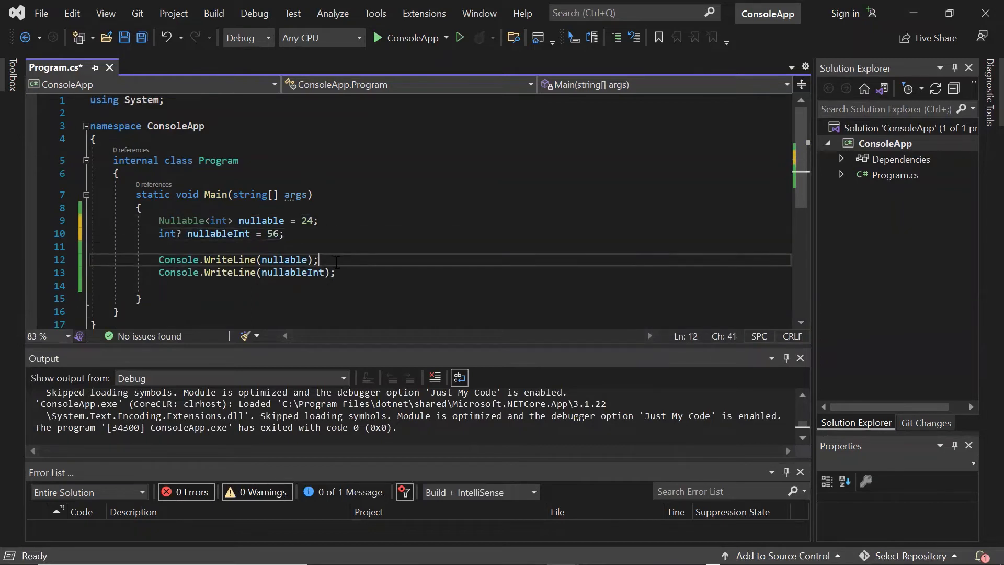
left_click(379, 38)
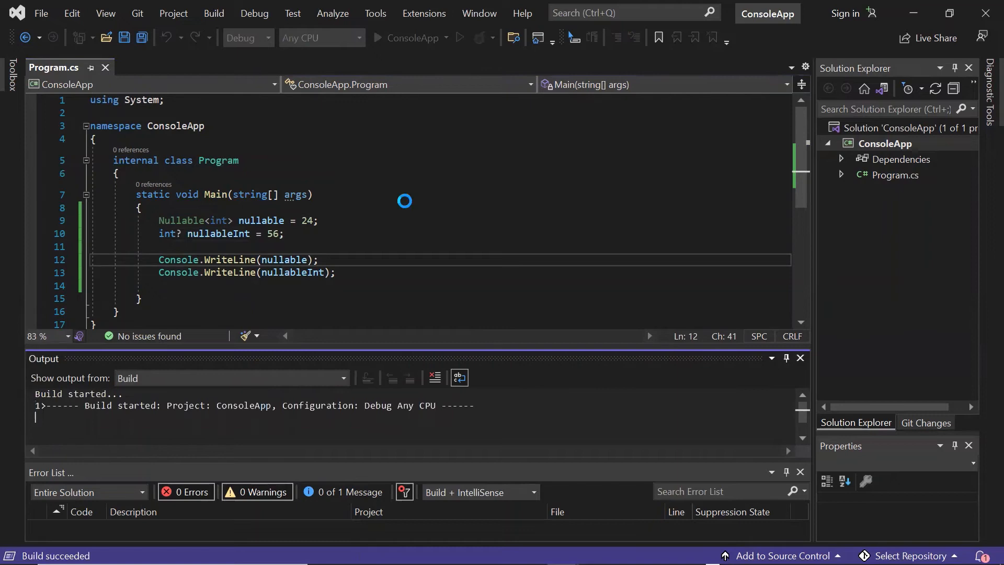
left_click(377, 37)
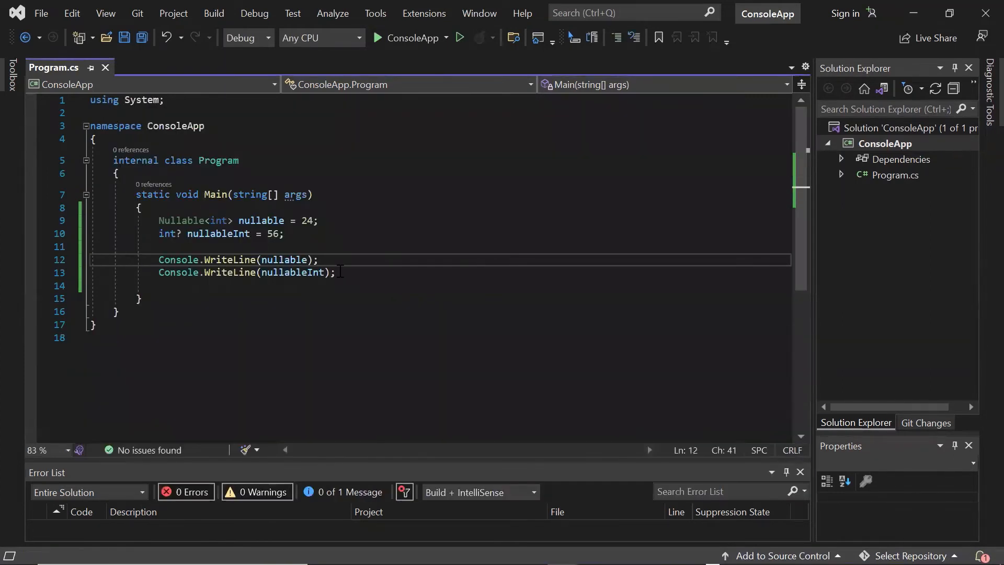
Add a line nullable.HasValue below the print statements and read the HasValue tooltip
left_click(334, 272)
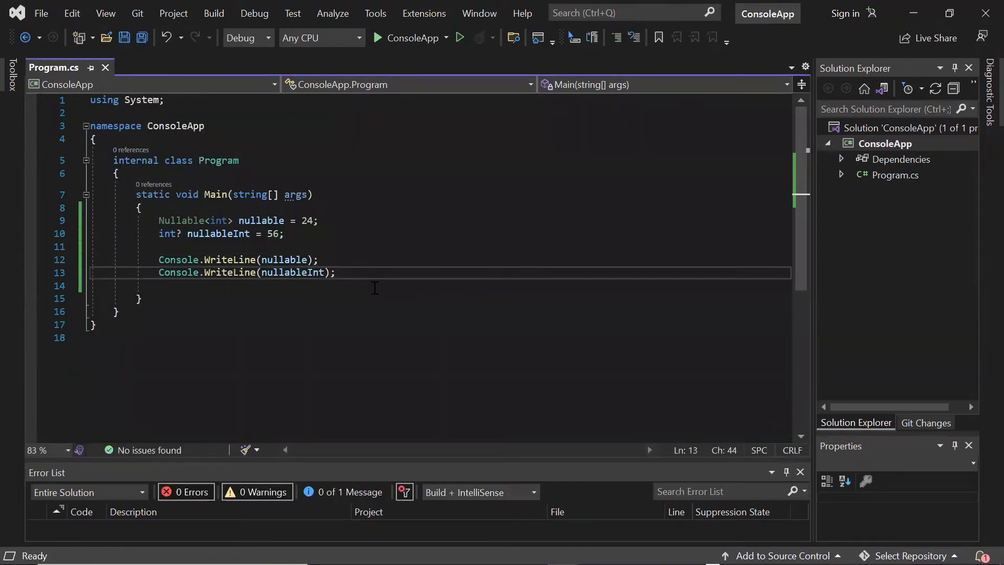
type("nullableInt = null;")
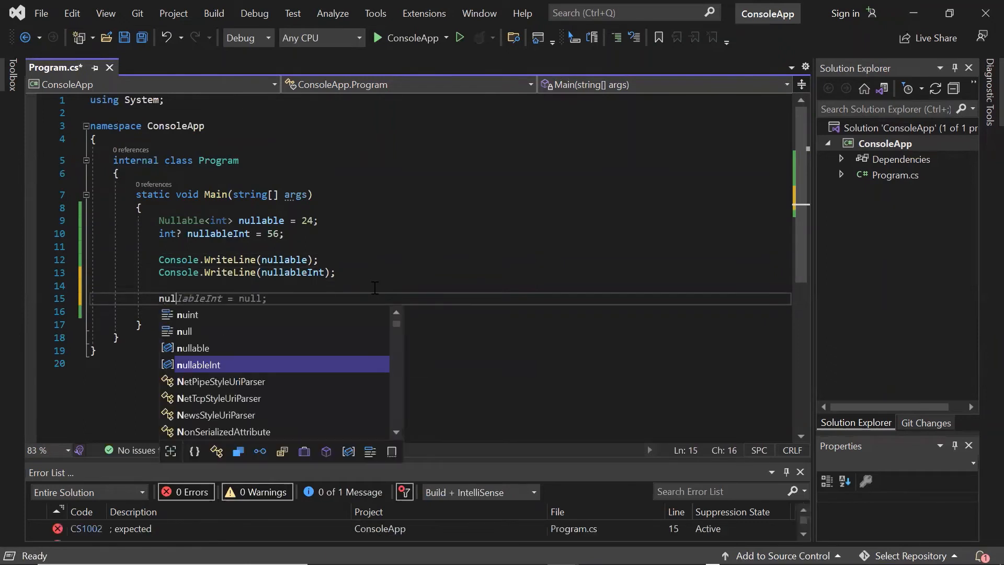
type("nullable.HasValue")
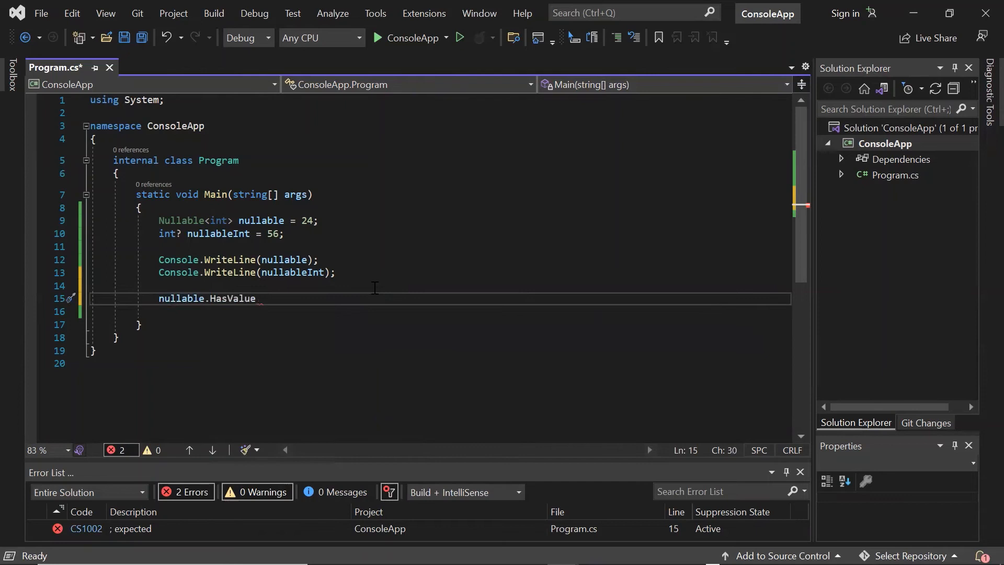
double_click(232, 297)
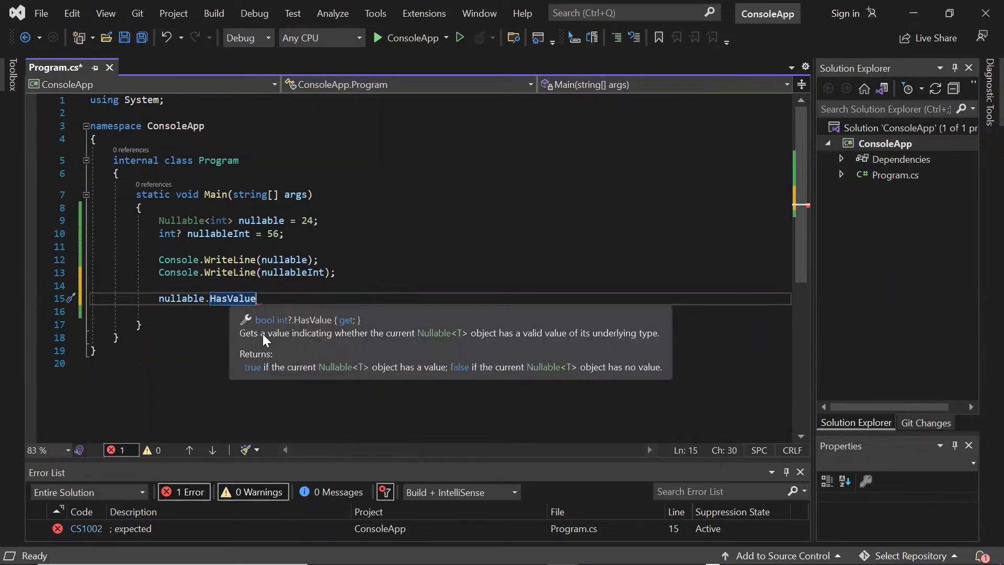
mouse_move(292, 335)
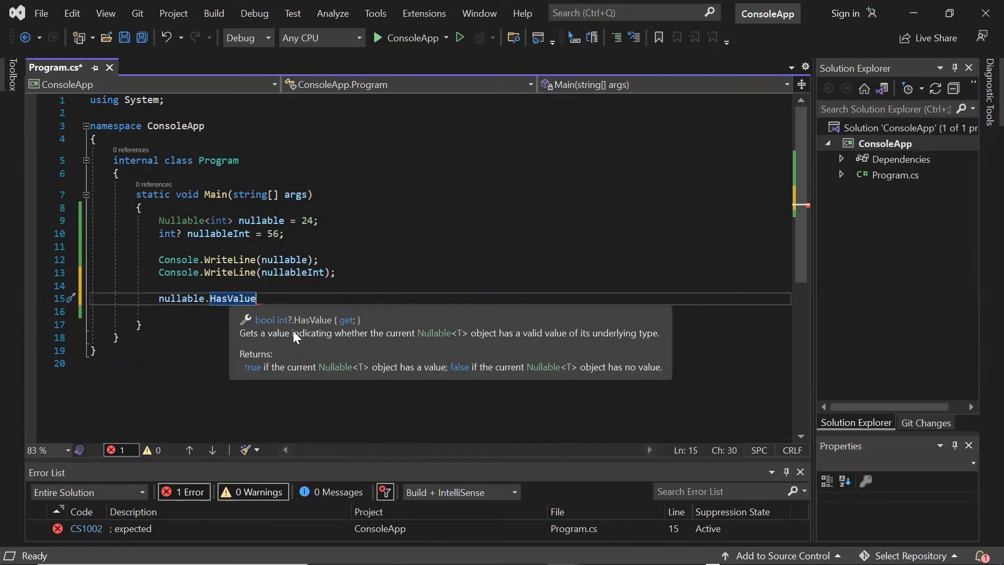
mouse_move(296, 377)
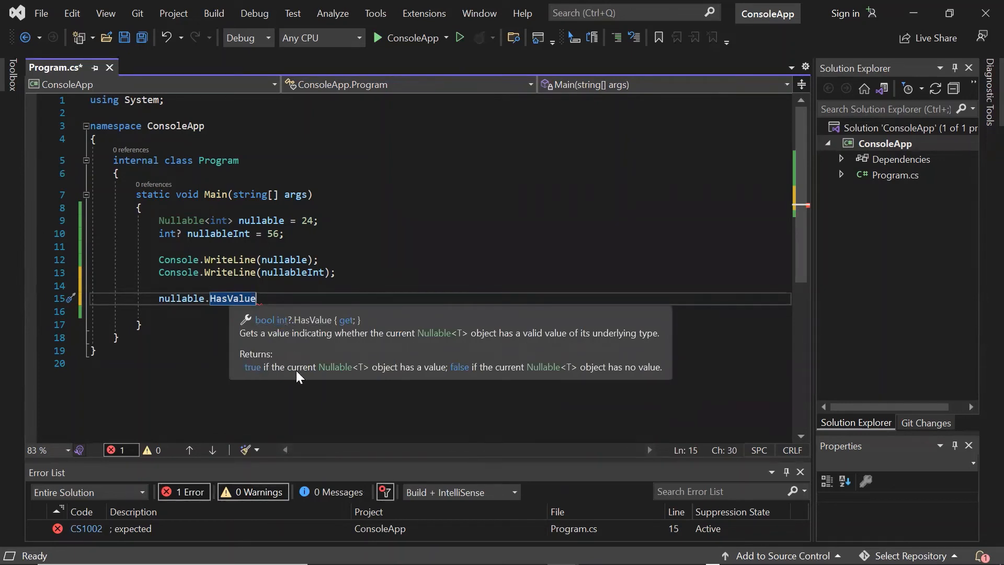
mouse_move(442, 375)
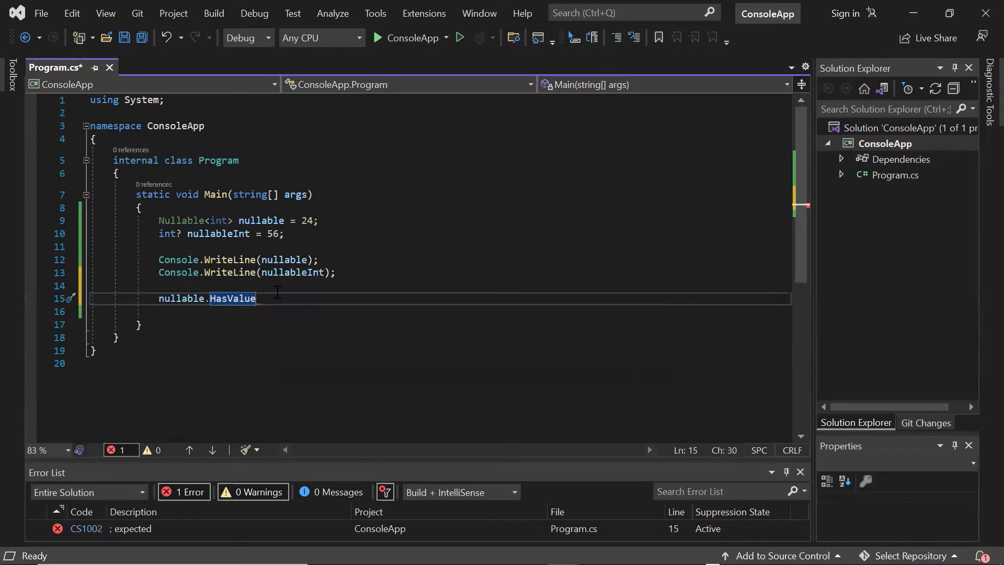
Wrap nullable.HasValue in an if/else printing "Valid value" or "Null value"
type("if(")
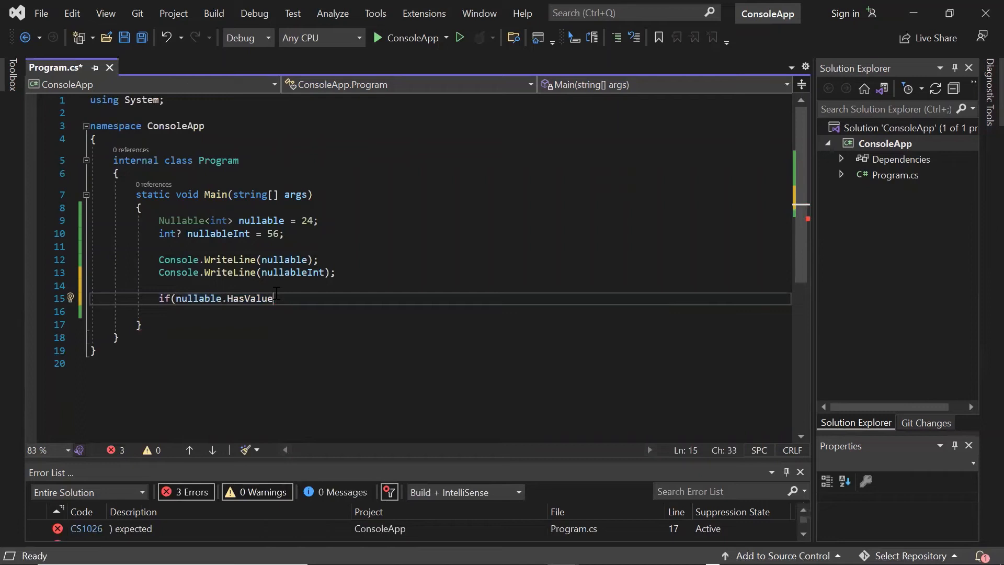
type(")")
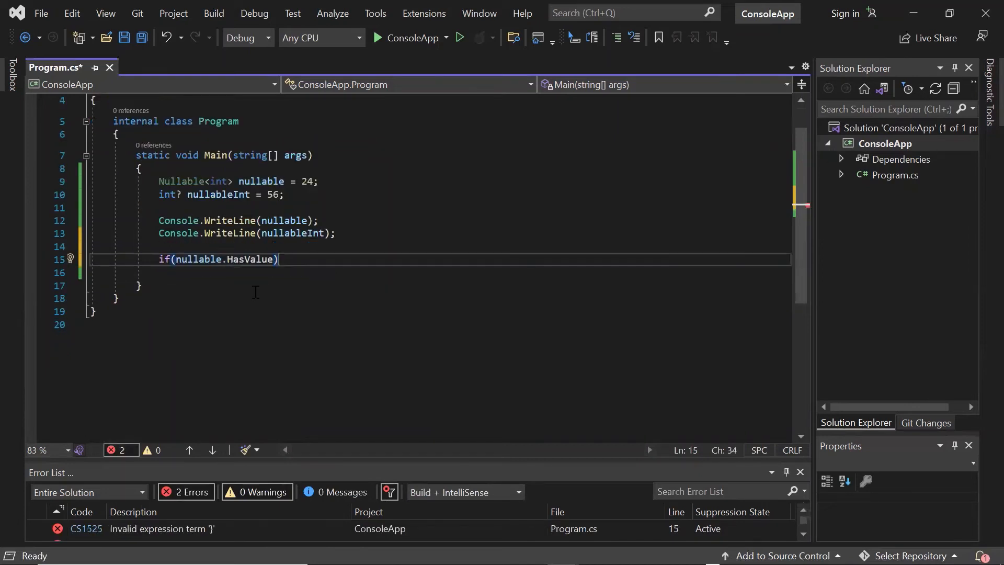
mouse_move(280, 275)
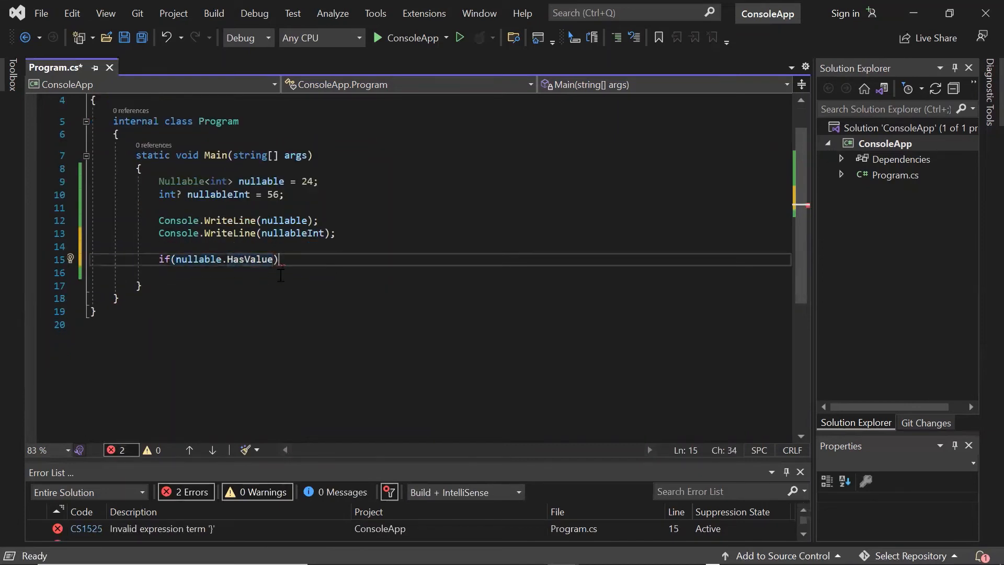
type("{")
type("Console.WriteLine(\"\");")
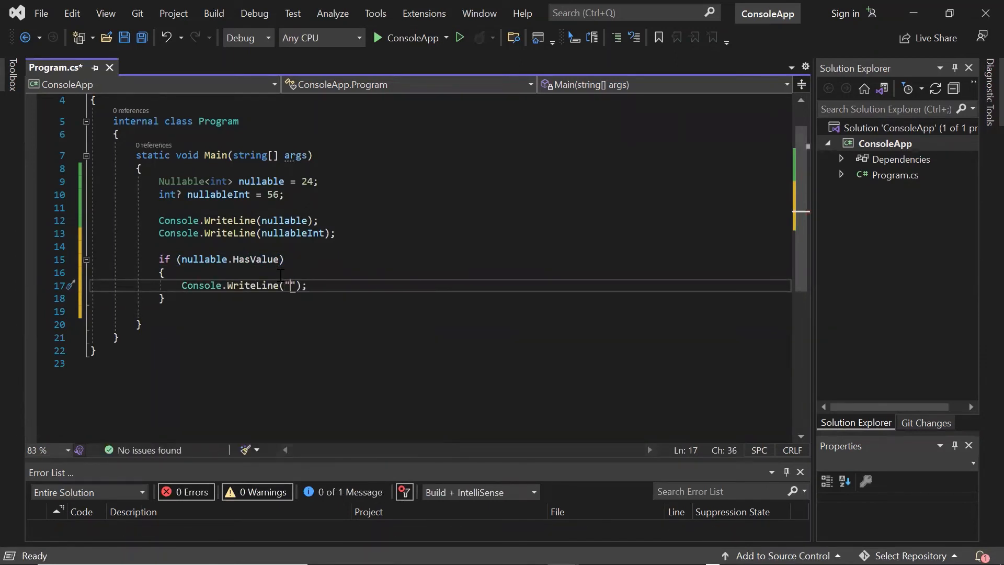
type("Valid value")
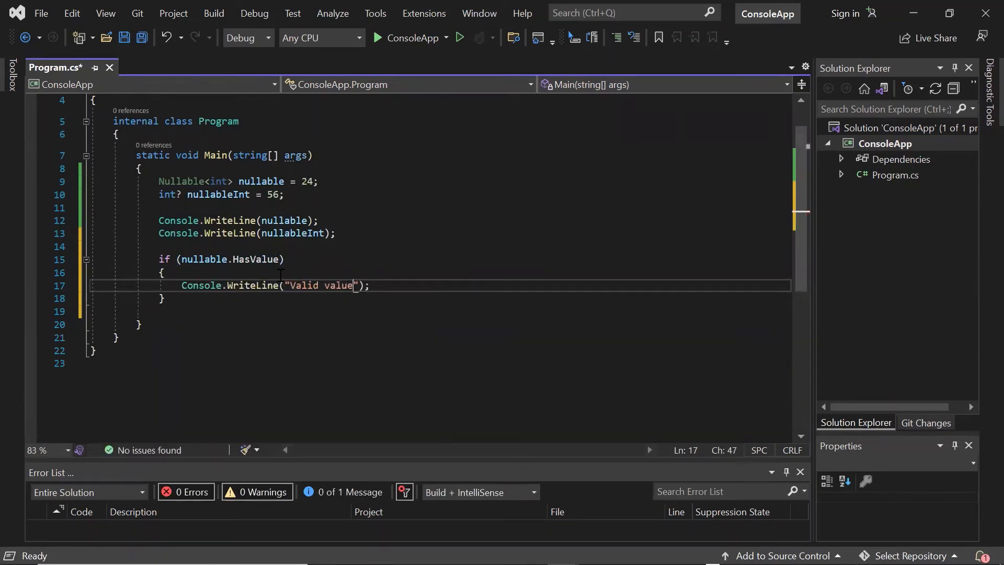
type("else")
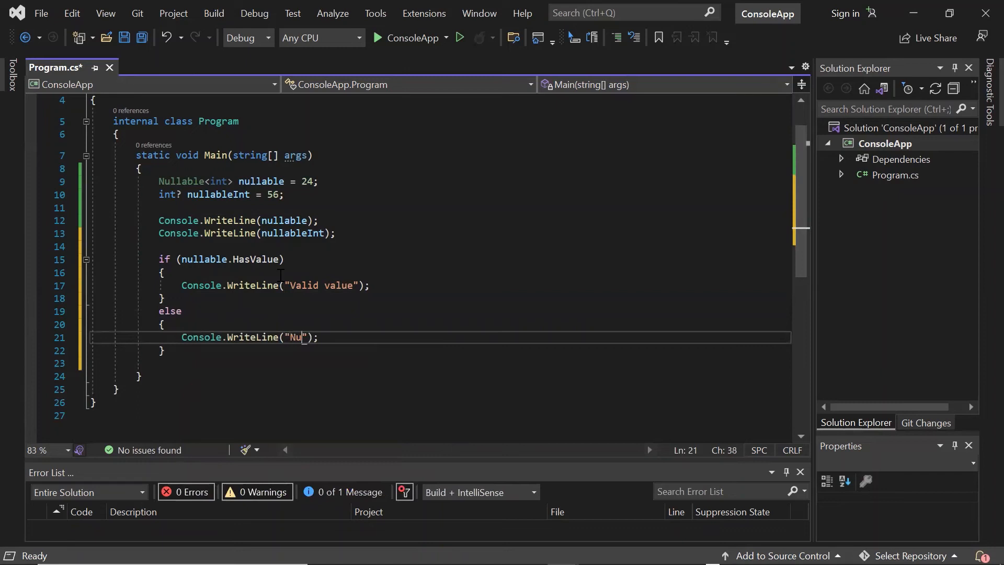
type("ll value")
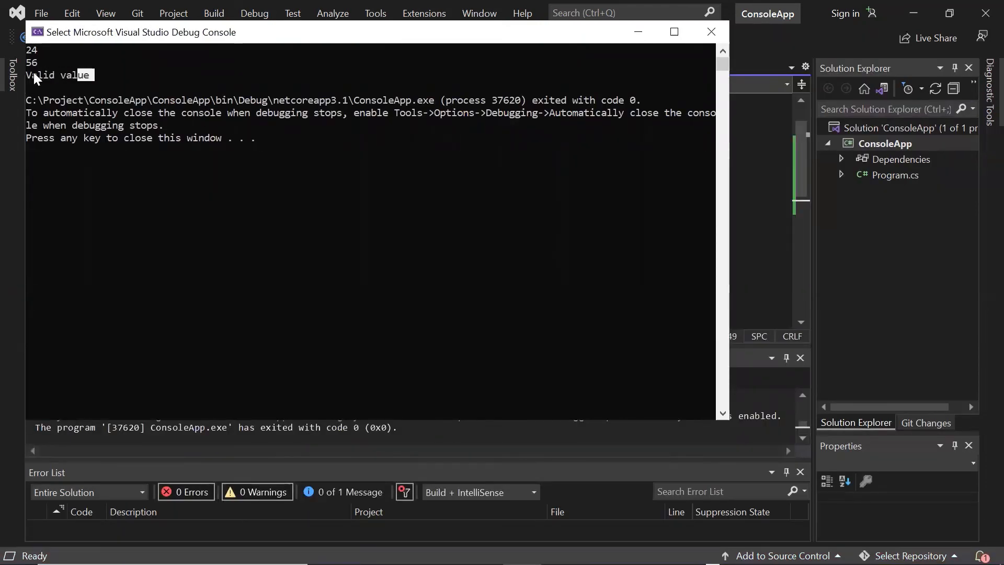
mouse_move(320, 200)
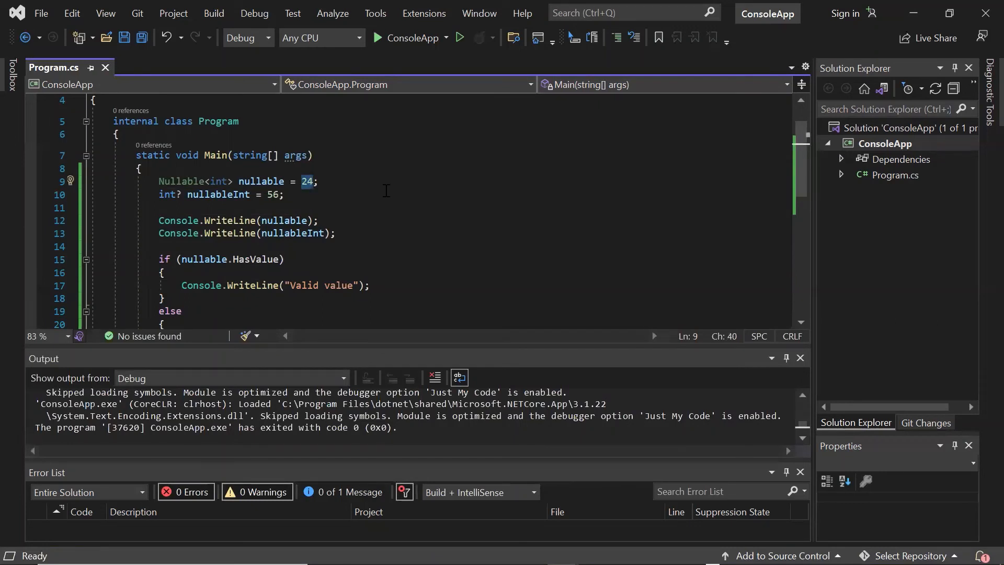
Set nullable back to null, save and rerun to see 56 and "Null value", then close the console
type("null")
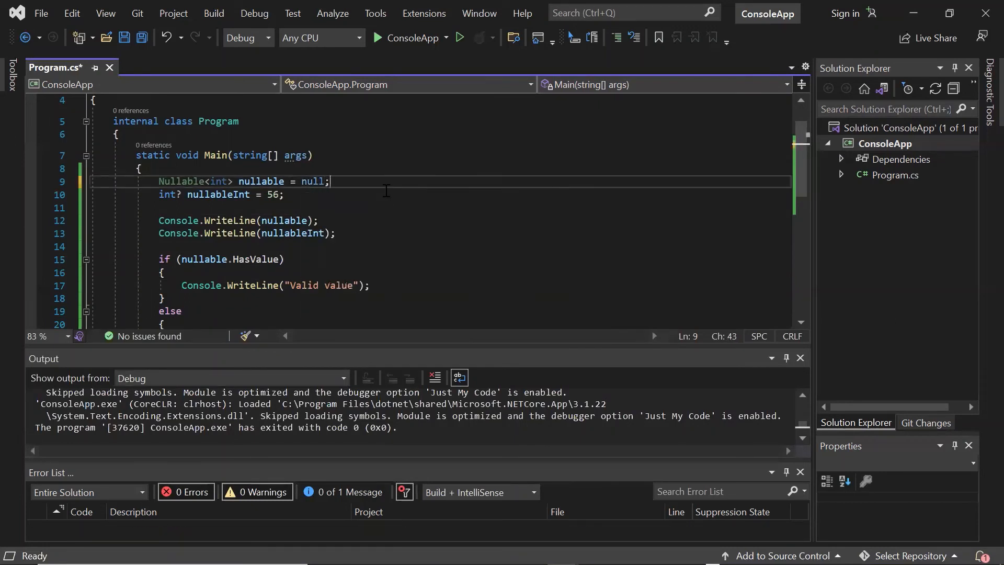
key("ctrl+s")
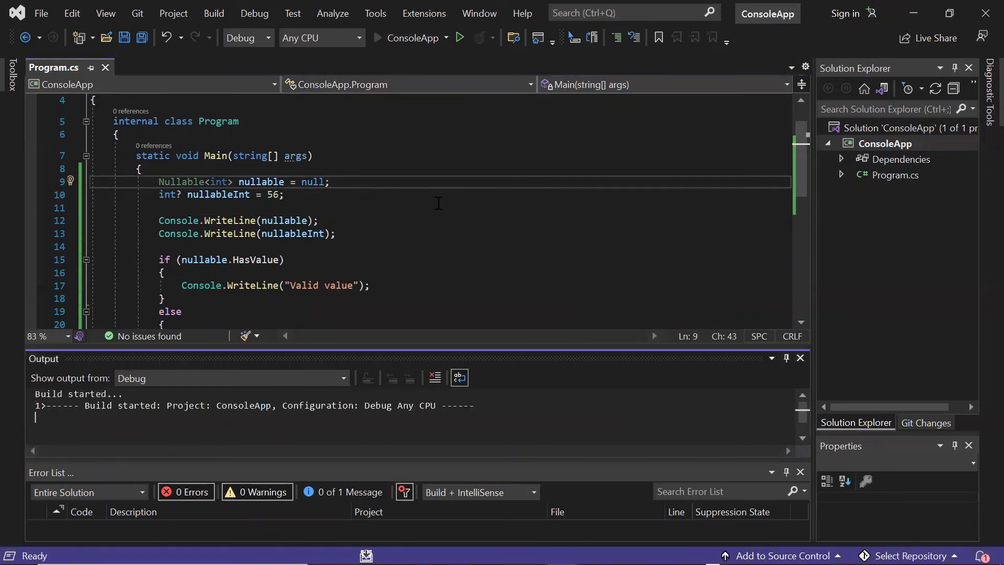
left_click(459, 37)
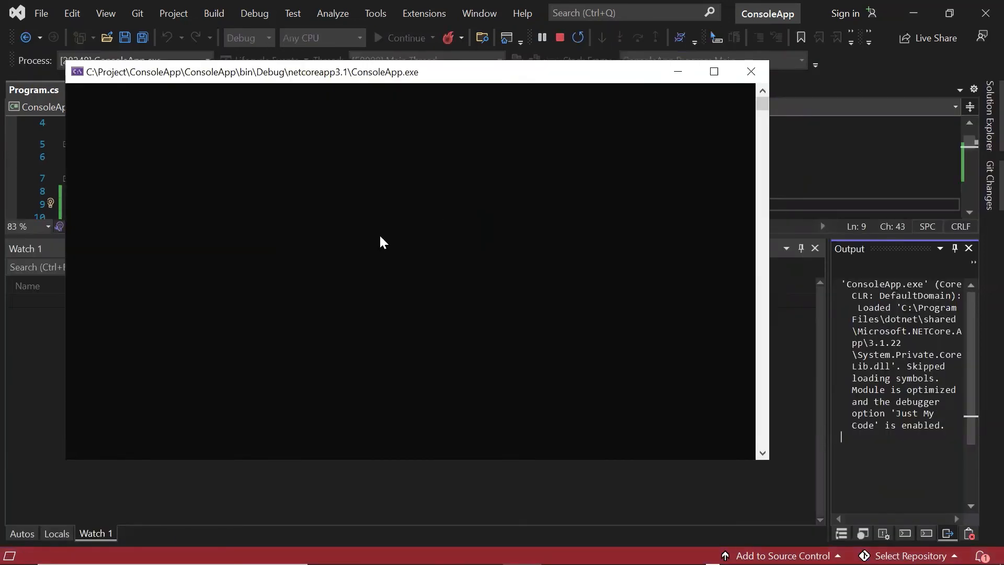
left_click(406, 37)
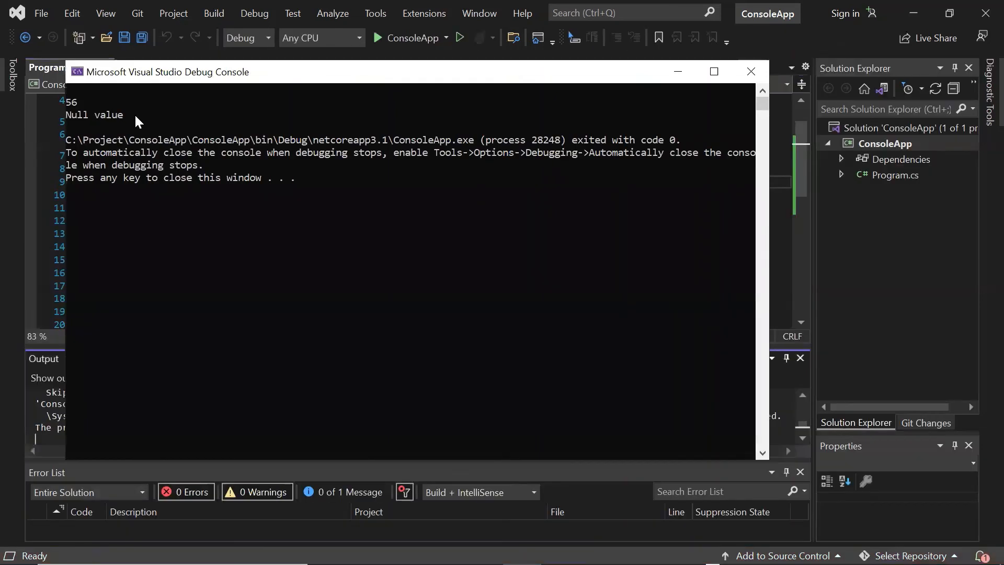
double_click(95, 115)
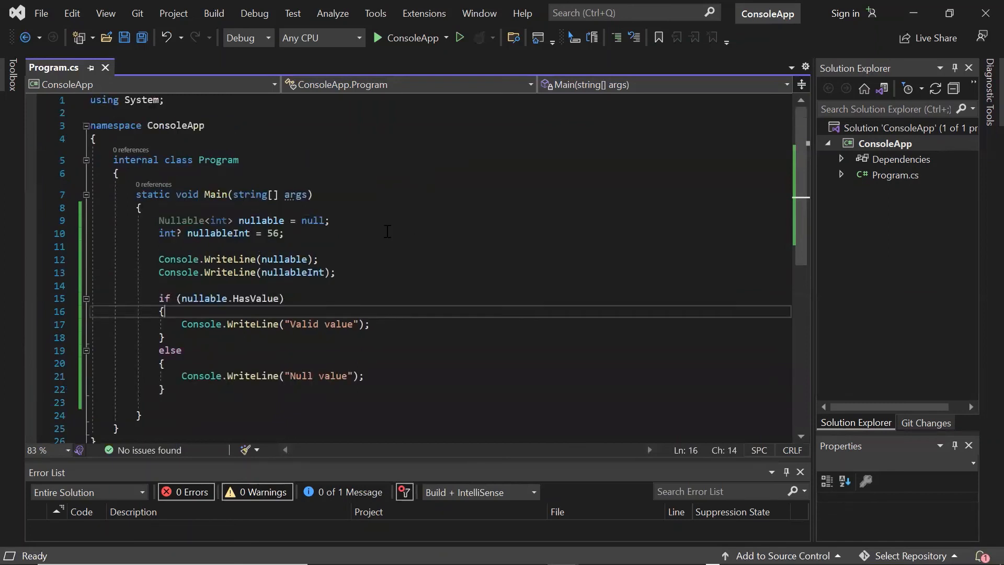
left_click(160, 247)
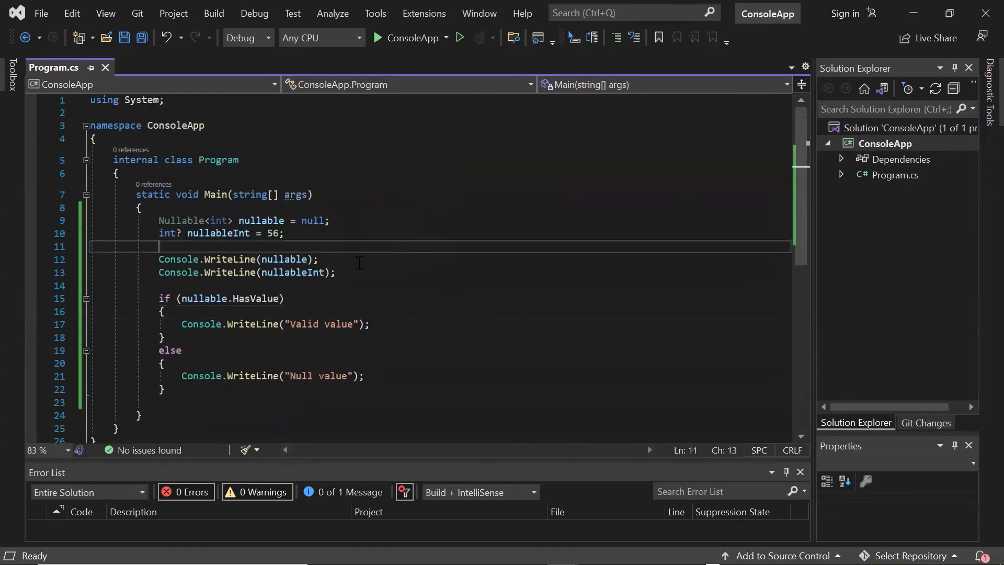
key("ctrl+s")
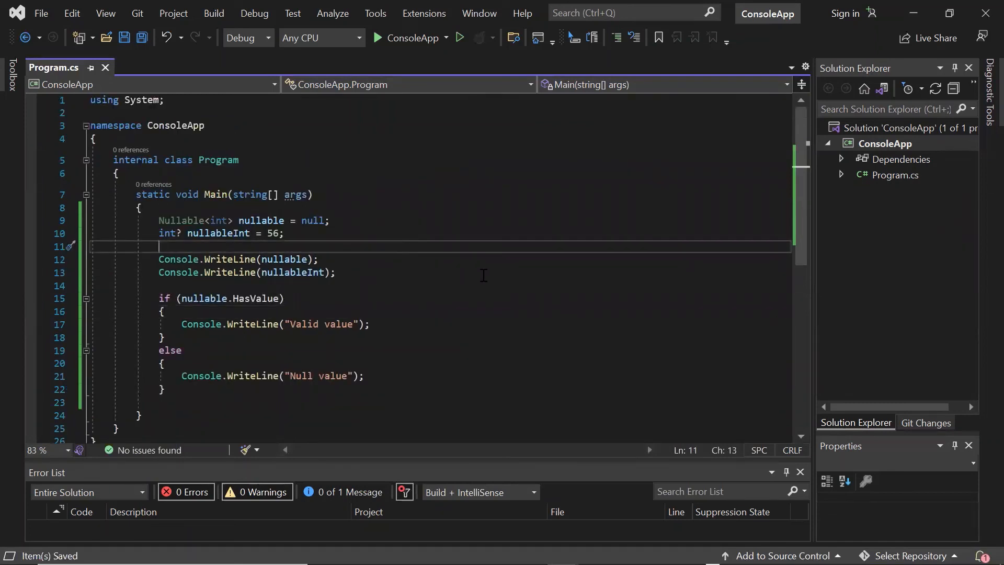